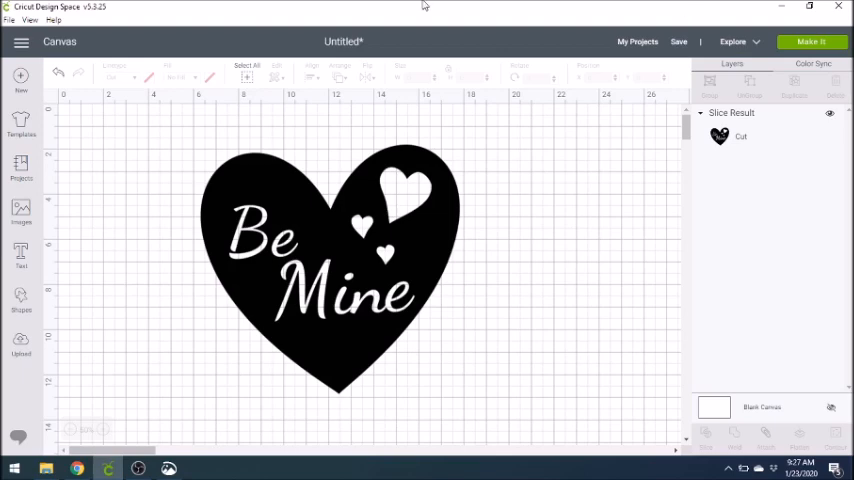
mouse_move(168, 192)
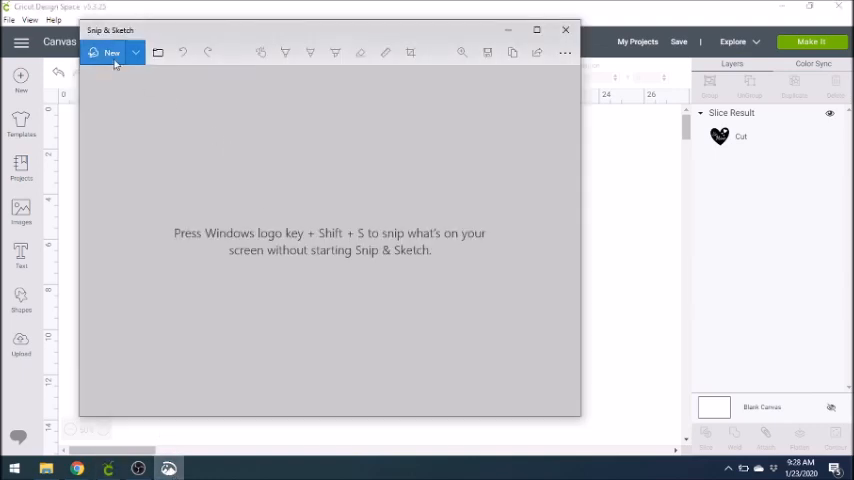
- Start a new snip and drag a rectangle around the Be Mine heart on the Cricut canvas
click(564, 28)
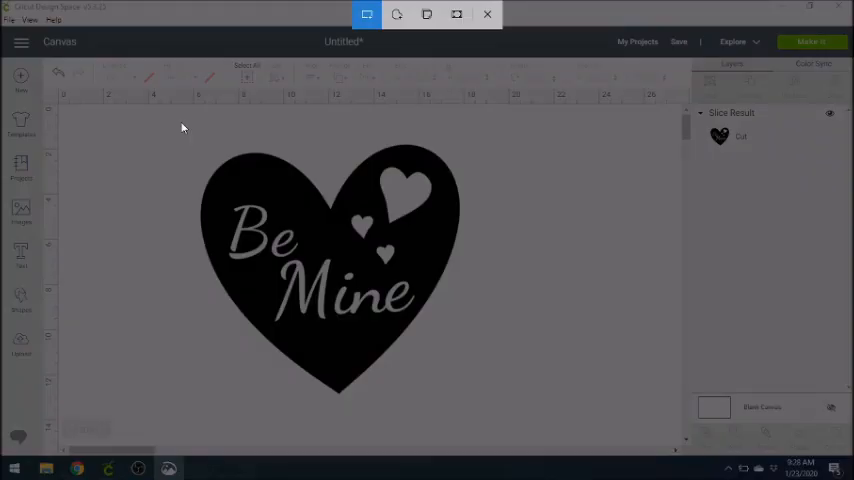
drag(168, 128, 410, 228)
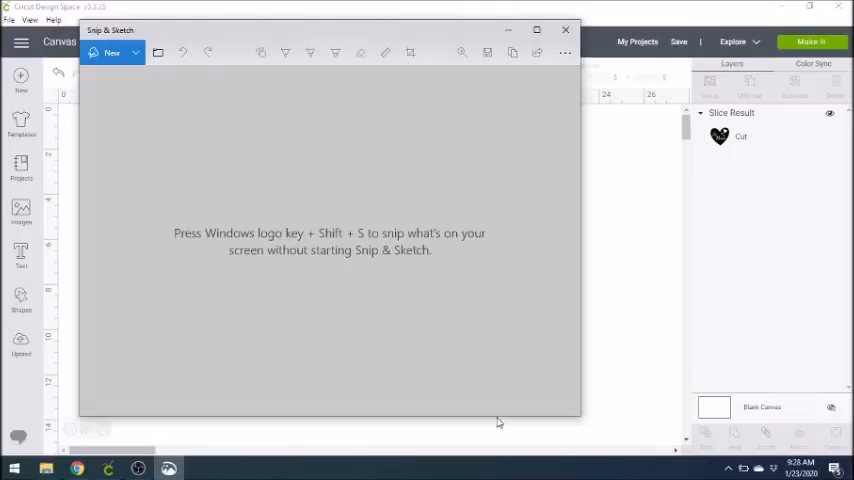
click(110, 52)
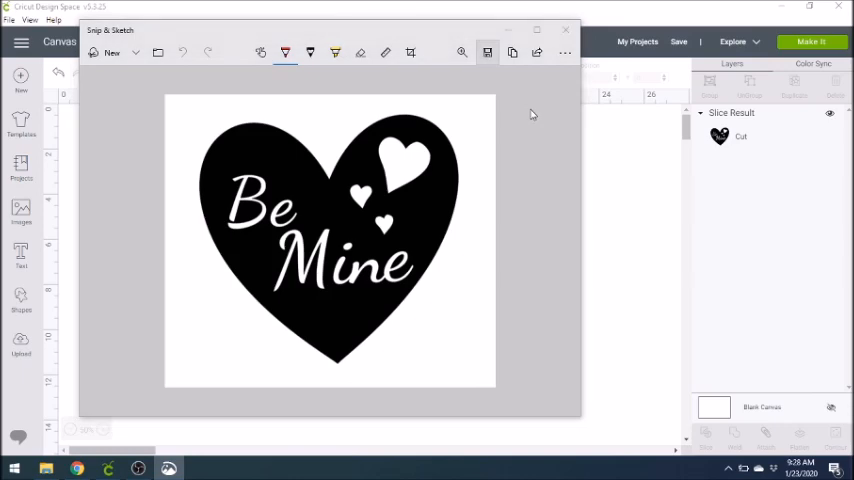
- Save the heart snip as 'Be Mine' in Etsy Pictures and close Snip & Sketch
click(488, 52)
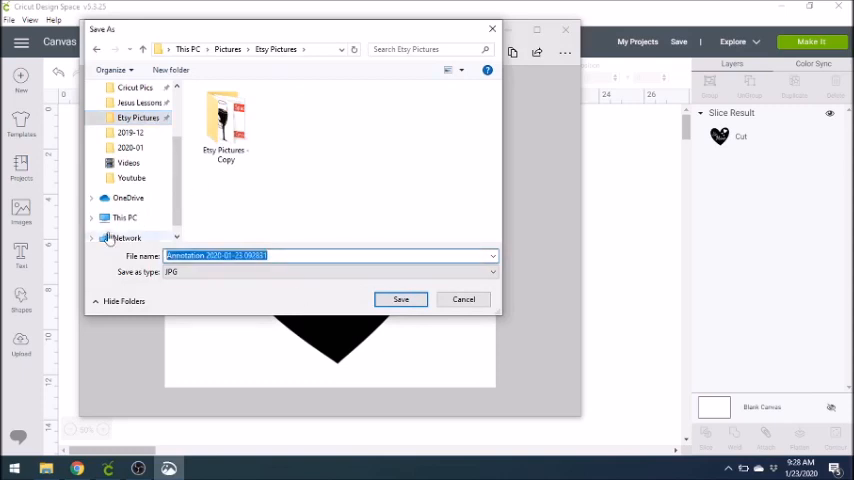
text(Be Mine)
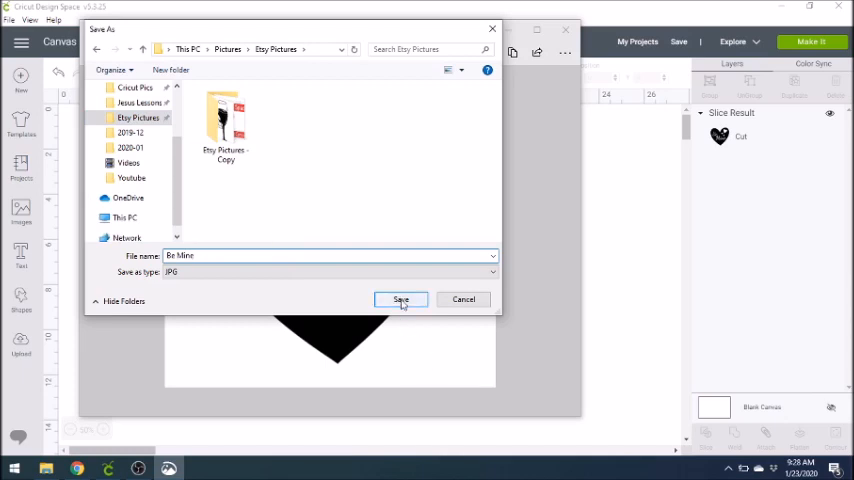
click(400, 300)
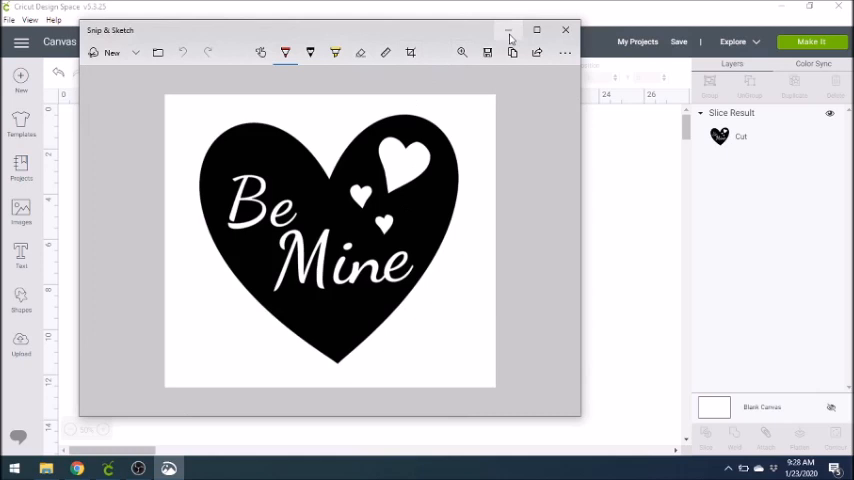
mouse_move(508, 30)
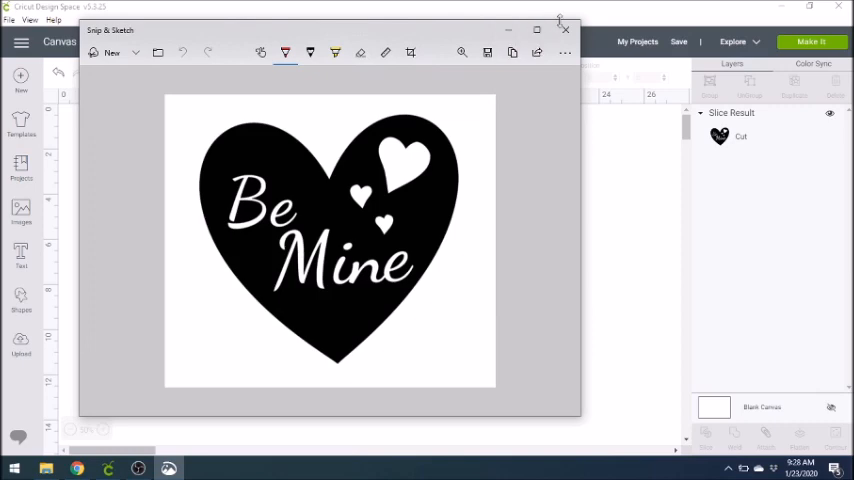
click(564, 28)
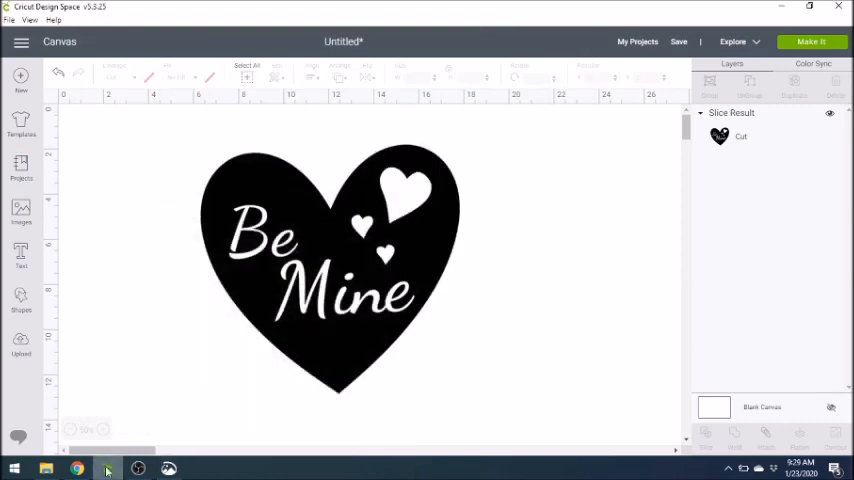
mouse_move(108, 468)
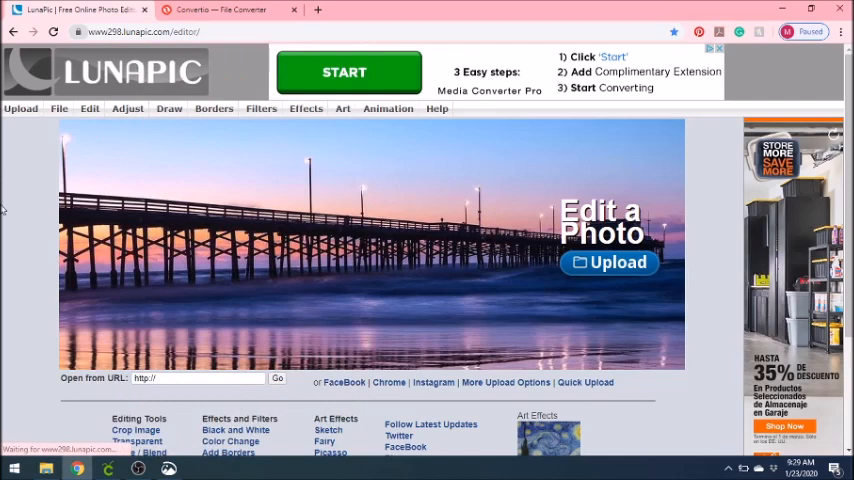
mouse_move(16, 186)
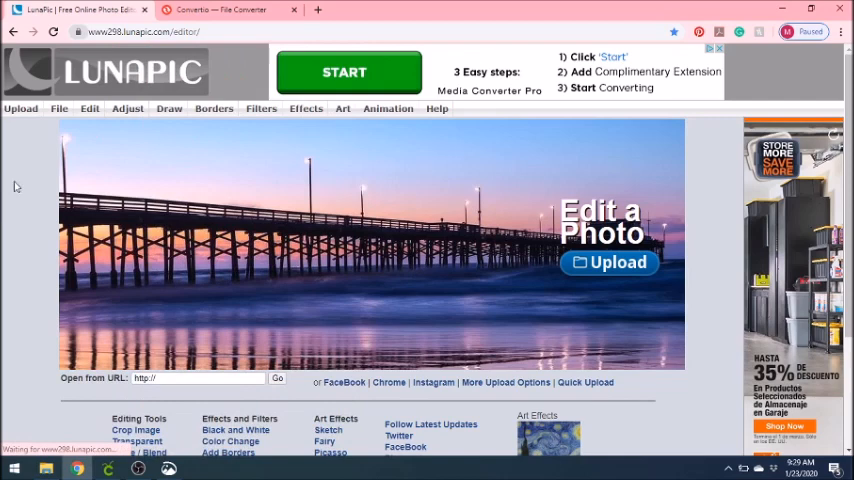
- Choose Quick Upload from LunaPic's Upload menu
click(20, 108)
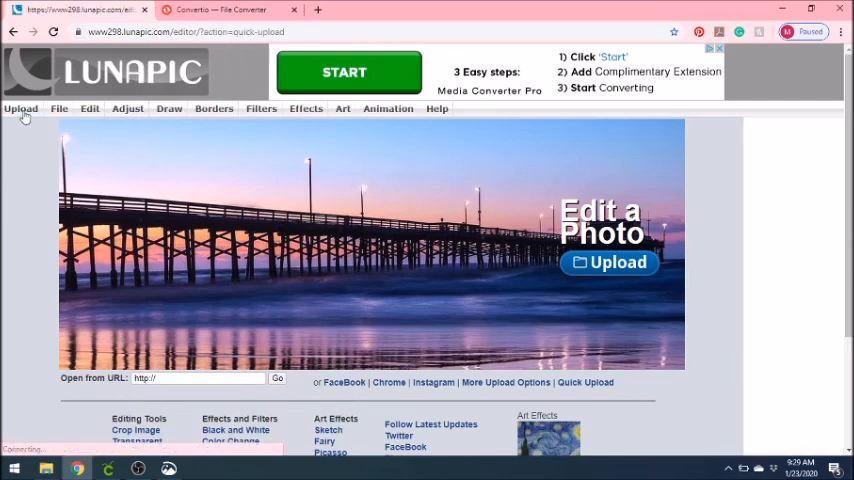
click(20, 108)
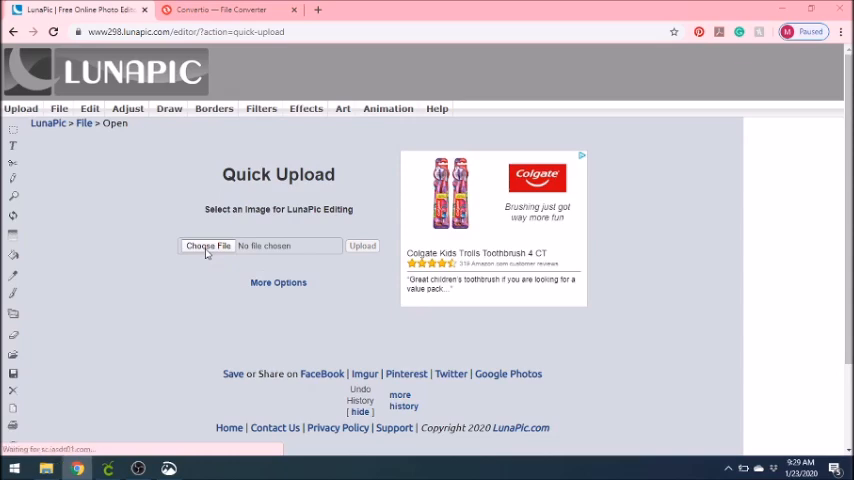
- Load the Be Mine image from Etsy Pictures into the LunaPic editor
click(208, 244)
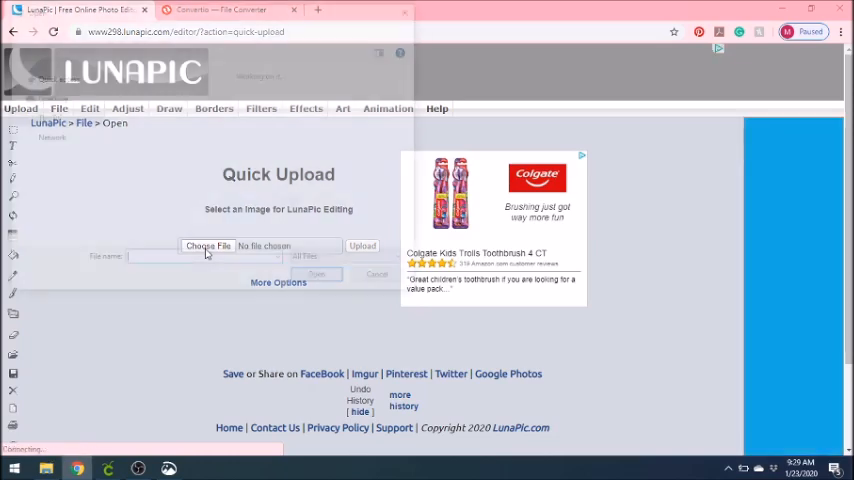
click(208, 246)
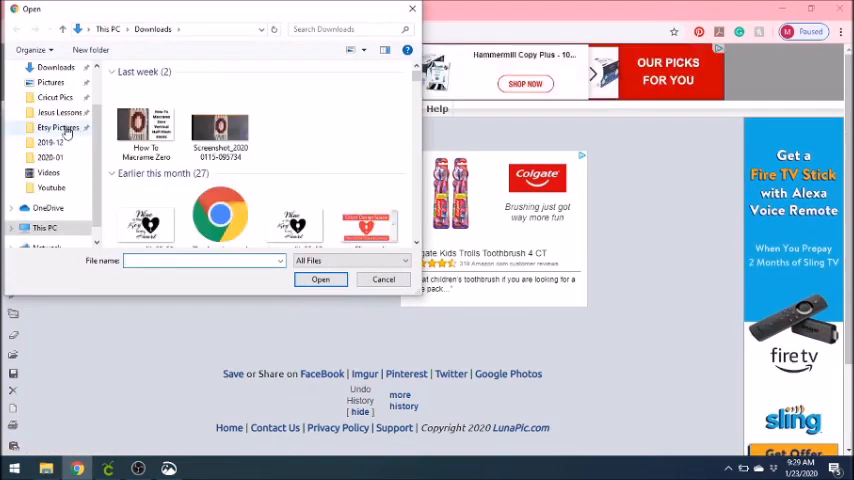
double_click(60, 128)
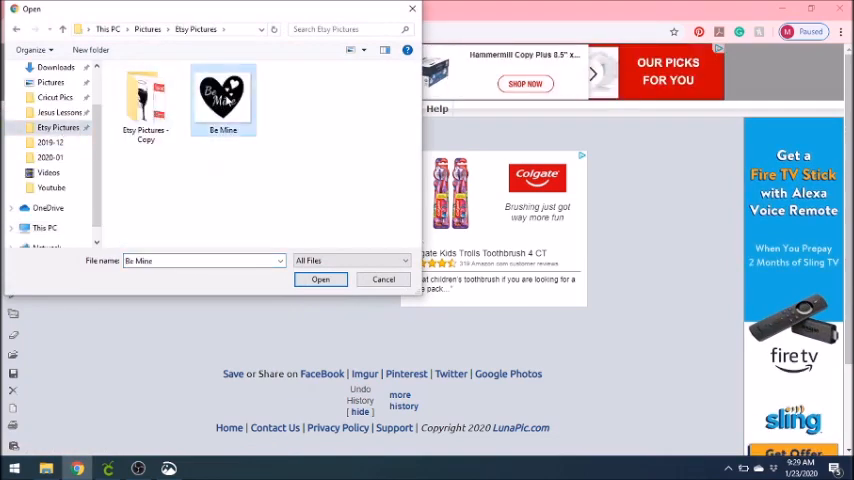
click(320, 280)
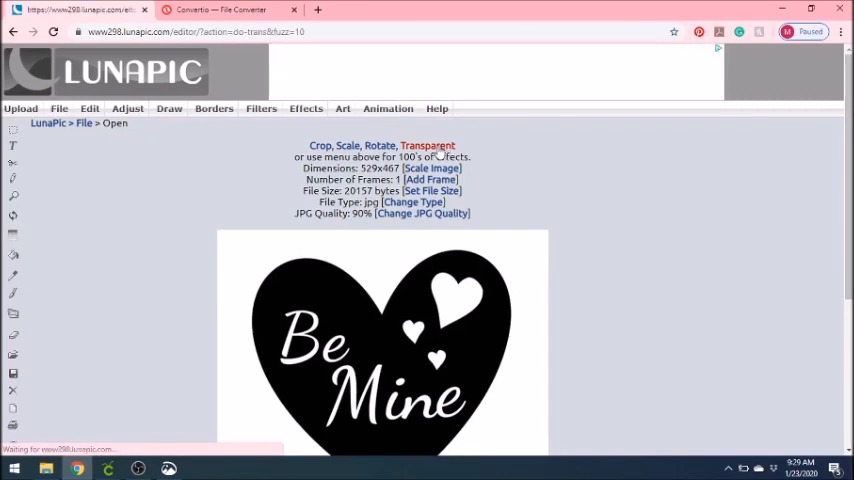
- Make the heart's white background transparent with the Transparent tool, reapplying with threshold 8
click(428, 144)
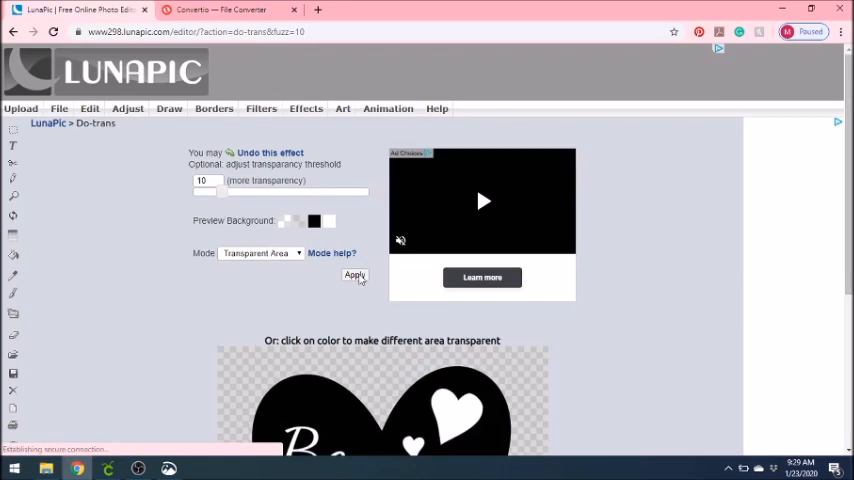
click(356, 276)
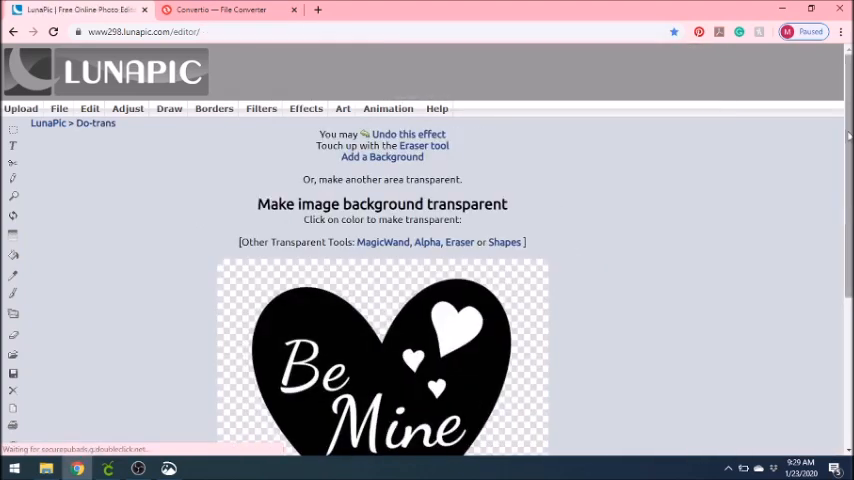
scroll(down, 3)
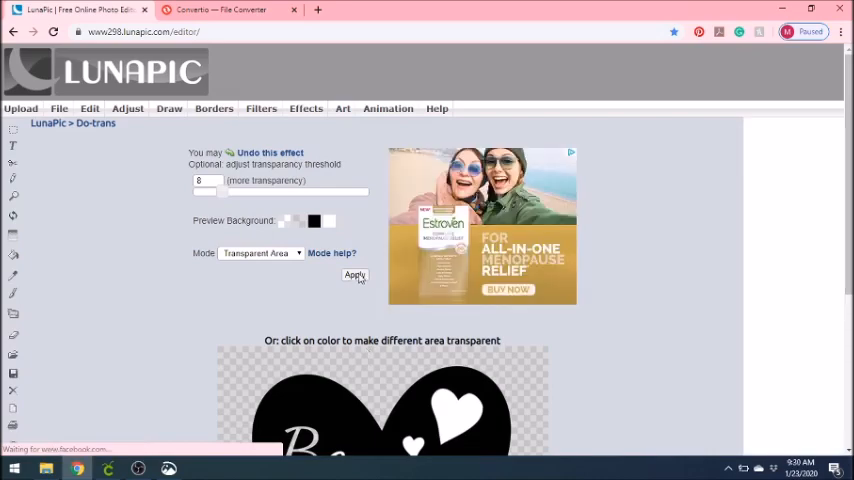
click(356, 276)
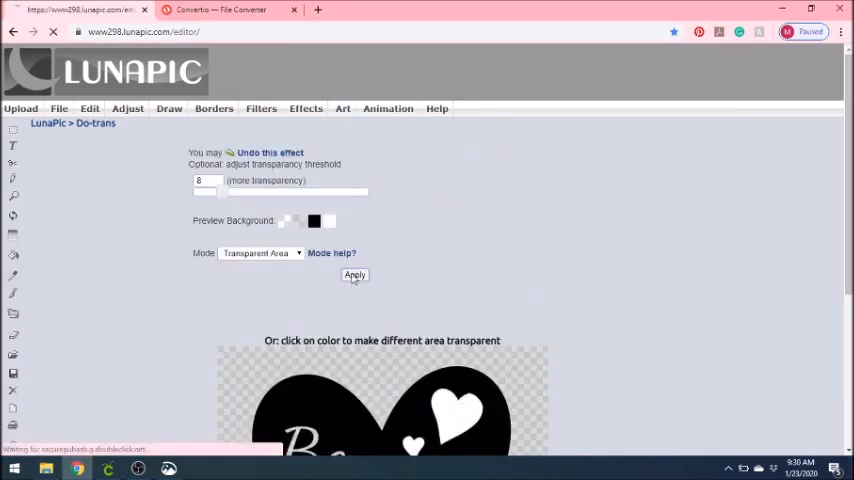
click(354, 276)
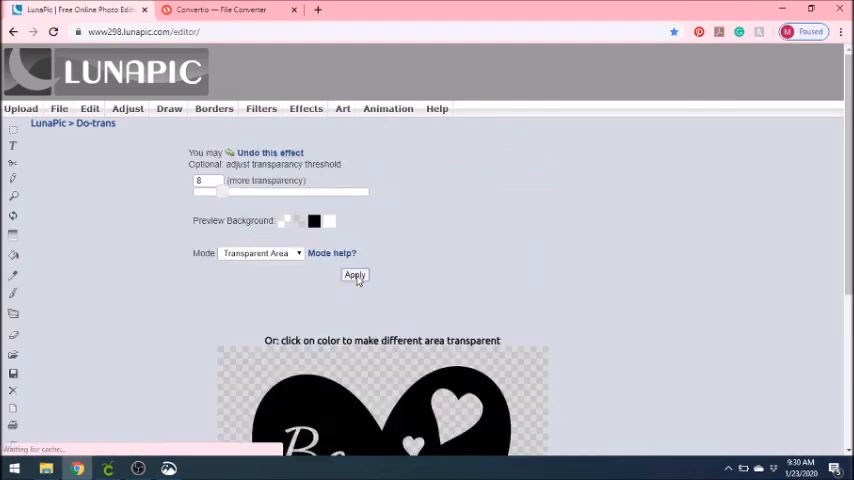
click(356, 276)
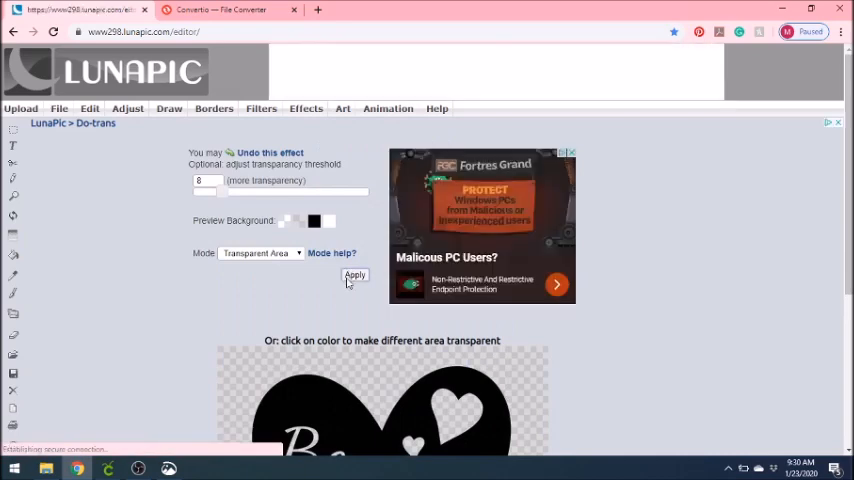
click(356, 276)
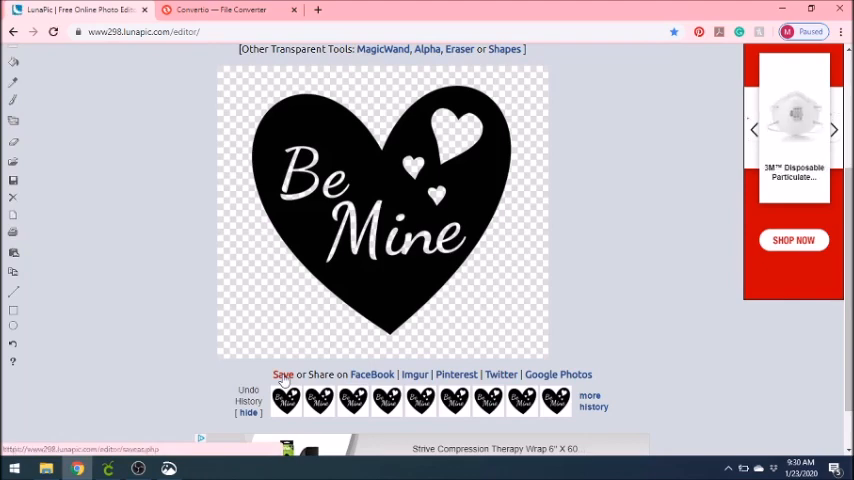
- Download the transparent heart as a PNG and open it in the Photos viewer
click(284, 374)
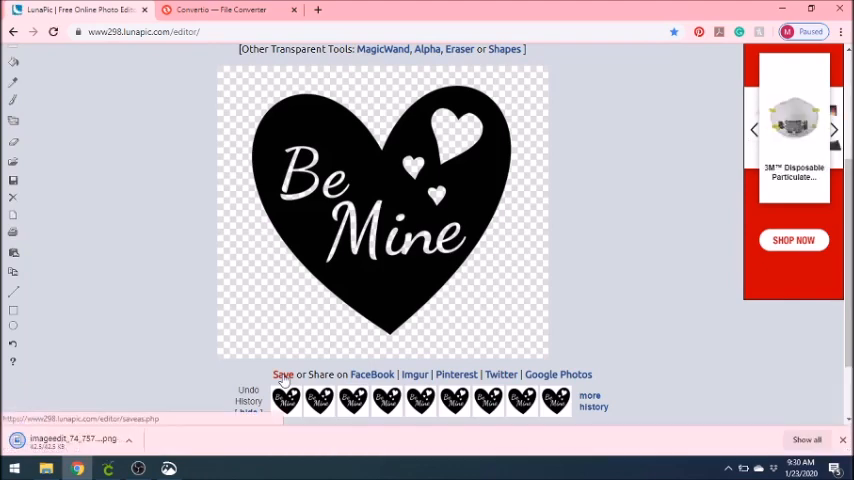
click(284, 374)
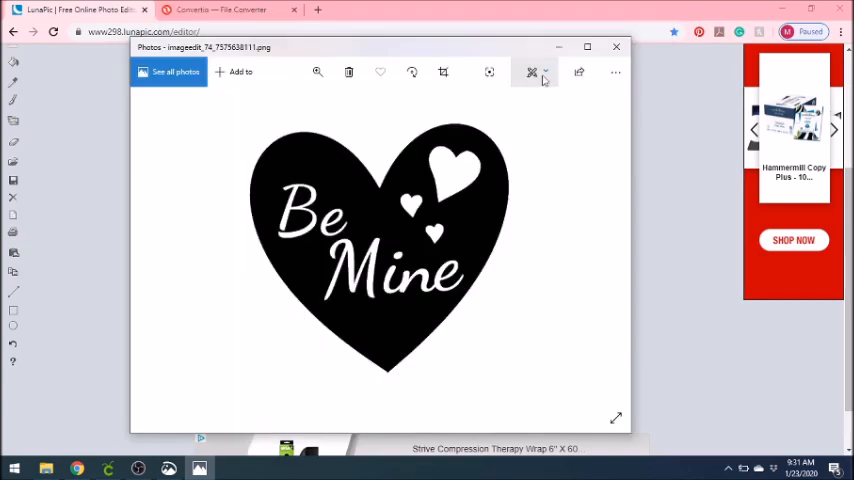
- Save a copy of the heart from Photos as 'Be Mine PNG' in the pictures folder
click(532, 72)
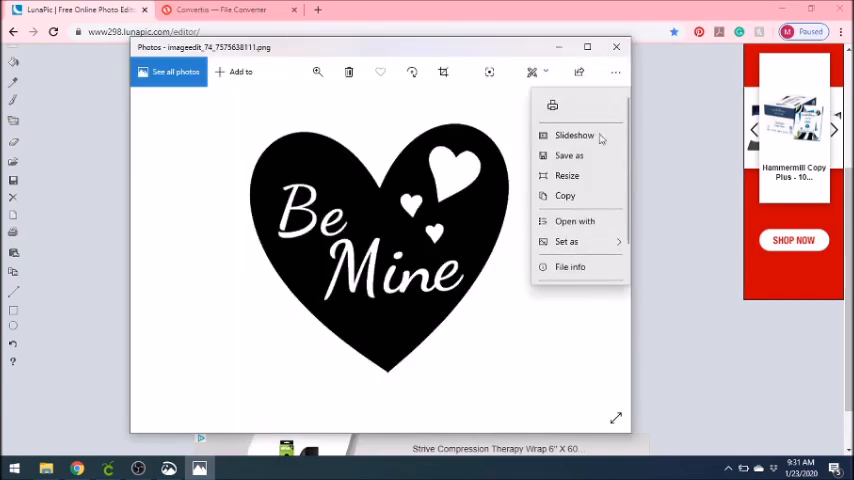
click(582, 160)
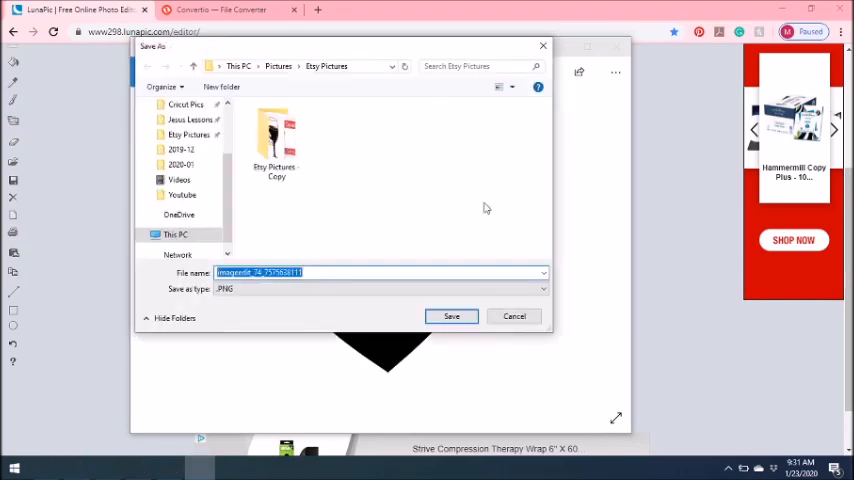
mouse_move(350, 236)
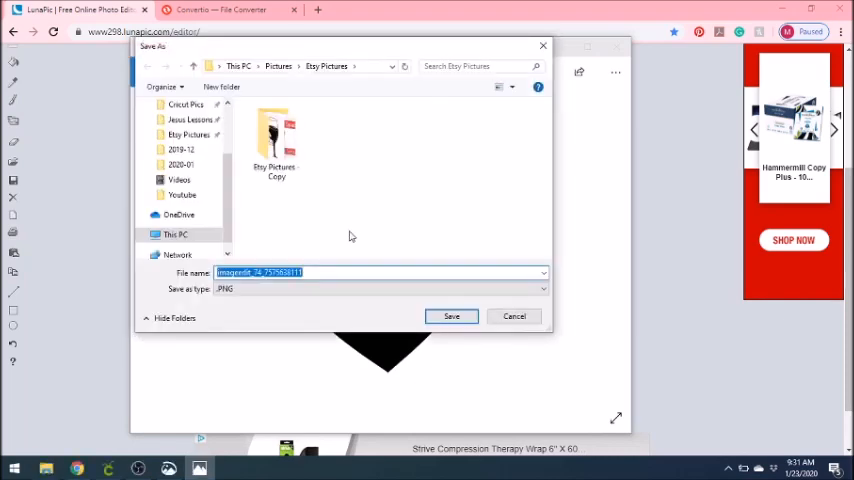
text(Be)
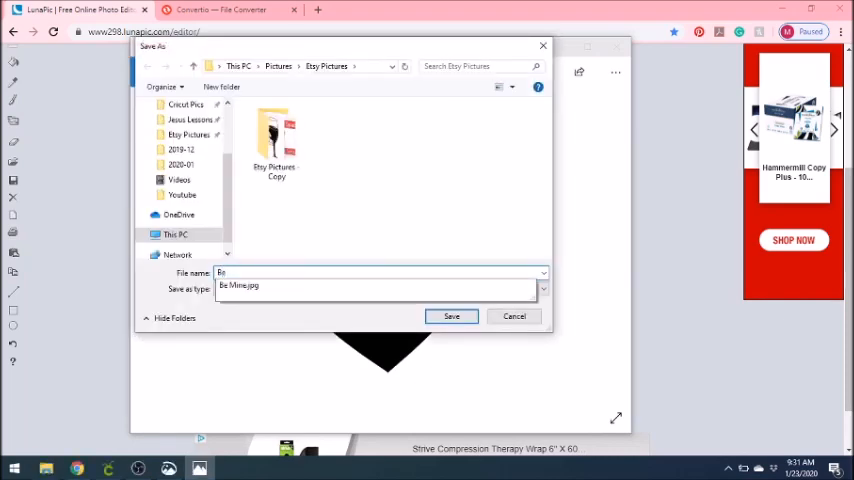
text(Mine PNG)
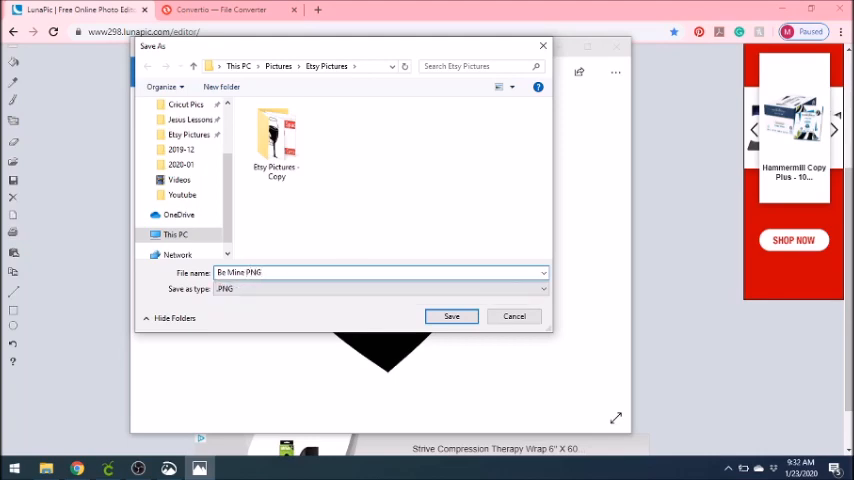
click(452, 316)
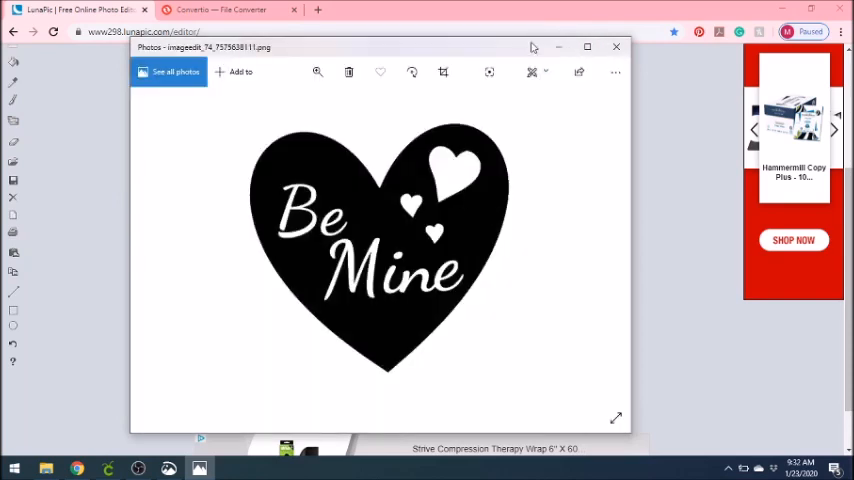
mouse_move(558, 48)
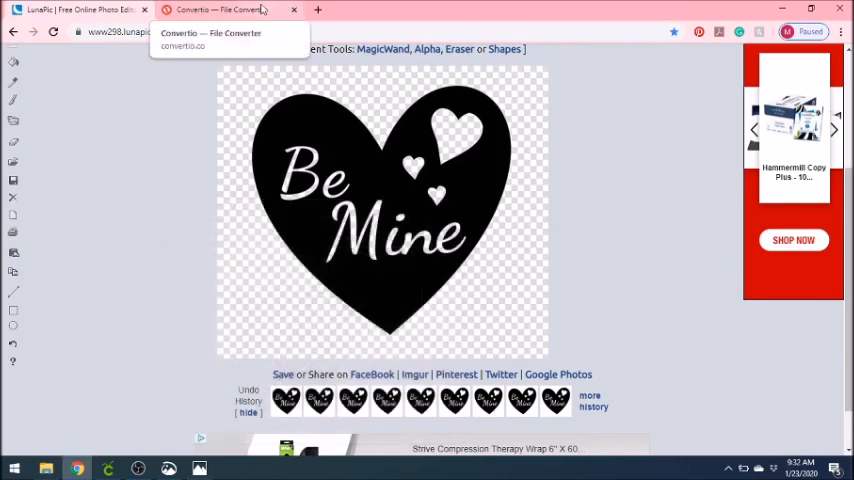
- Upload Be Mine PNG to the Convertio converter page
click(228, 8)
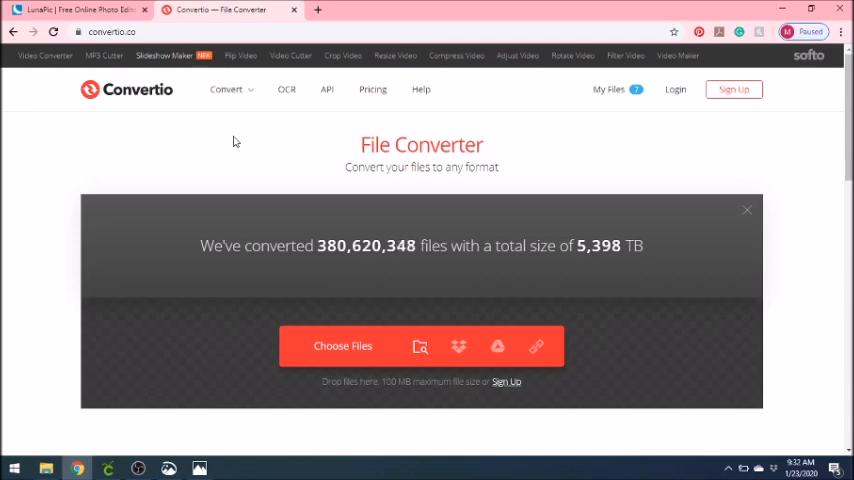
mouse_move(330, 346)
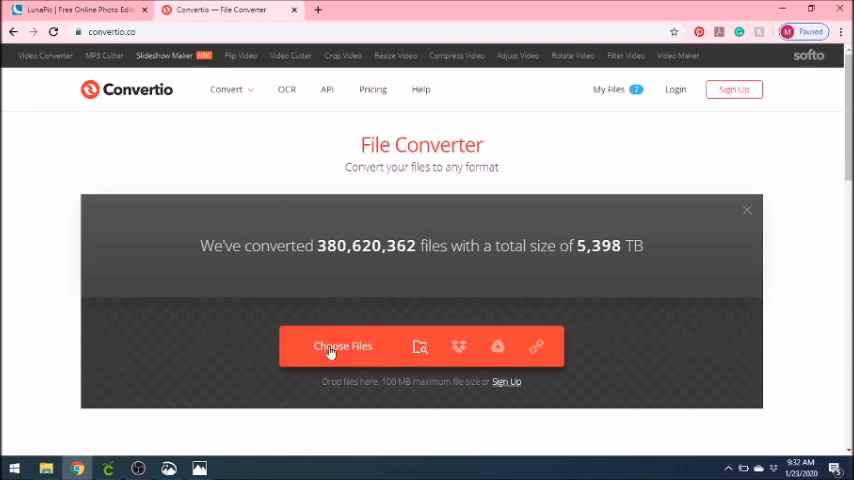
click(342, 346)
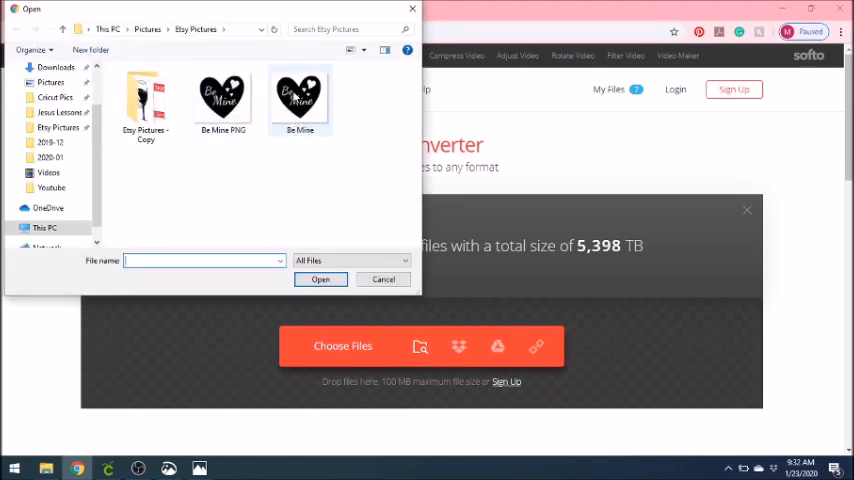
mouse_move(300, 96)
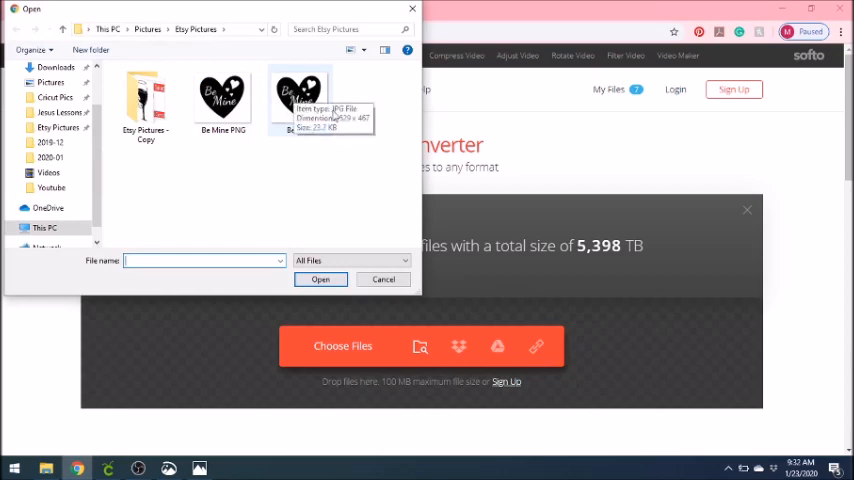
click(222, 96)
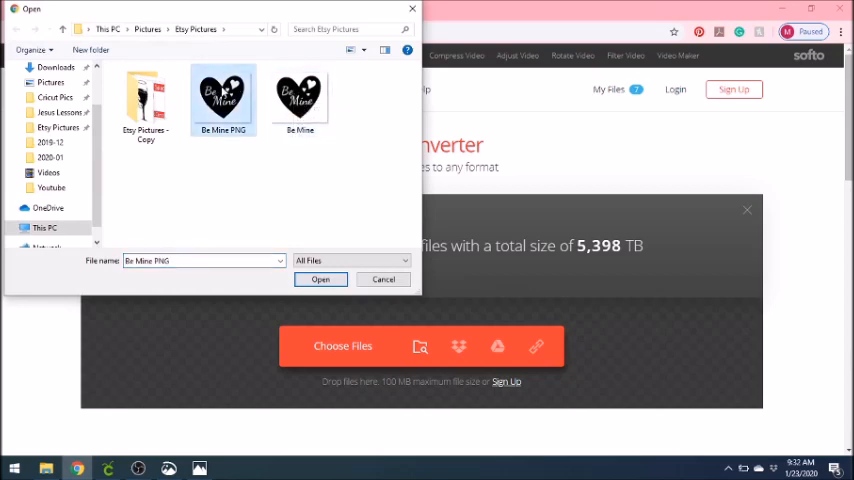
click(320, 280)
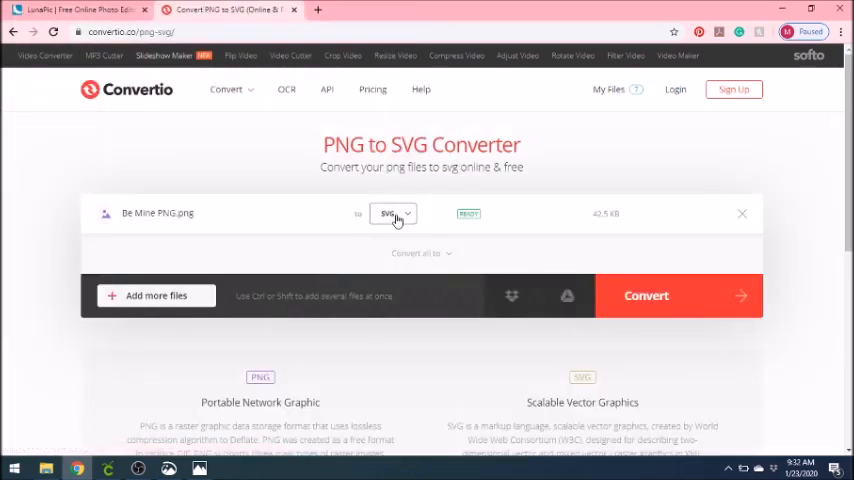
- Choose SVG as the output format and convert the image
click(392, 212)
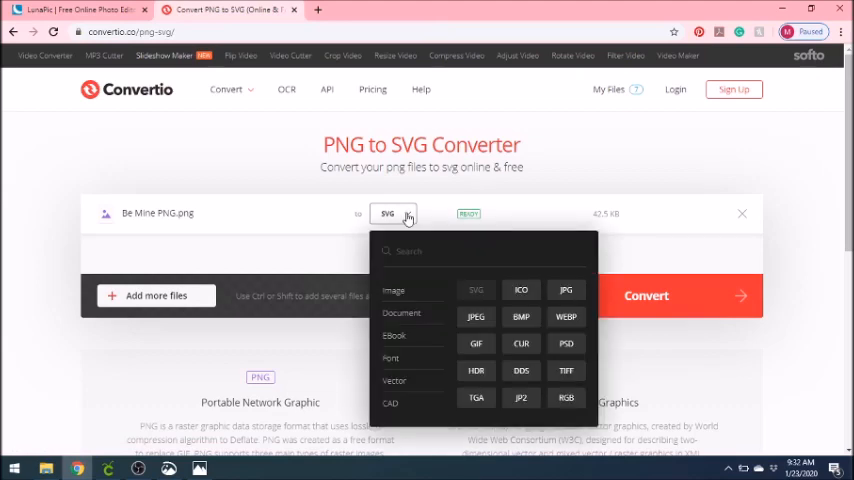
click(392, 212)
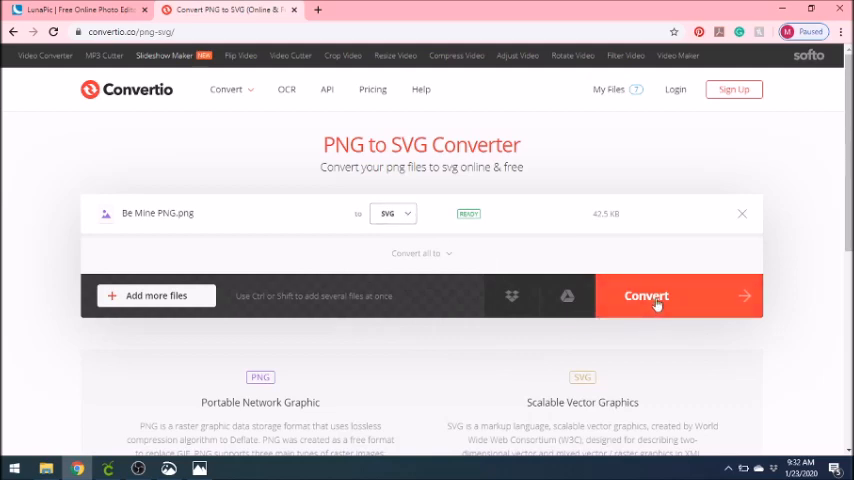
click(646, 296)
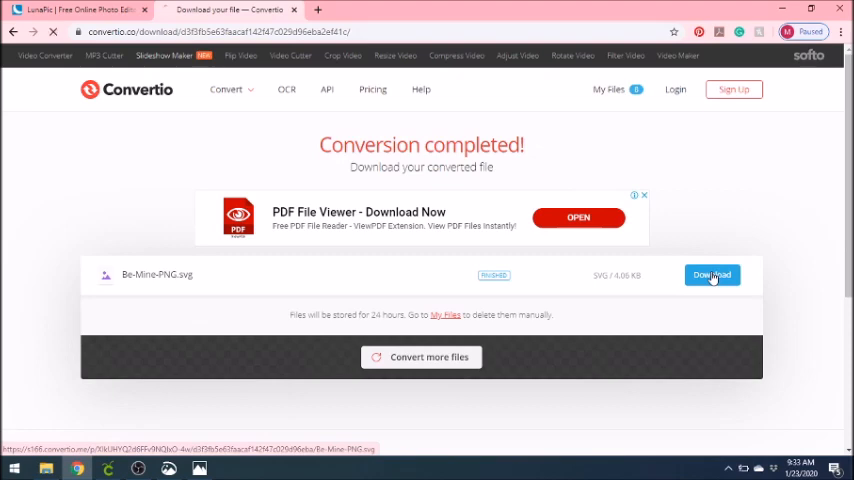
- Download the converted Be-Mine-PNG.svg file
click(712, 274)
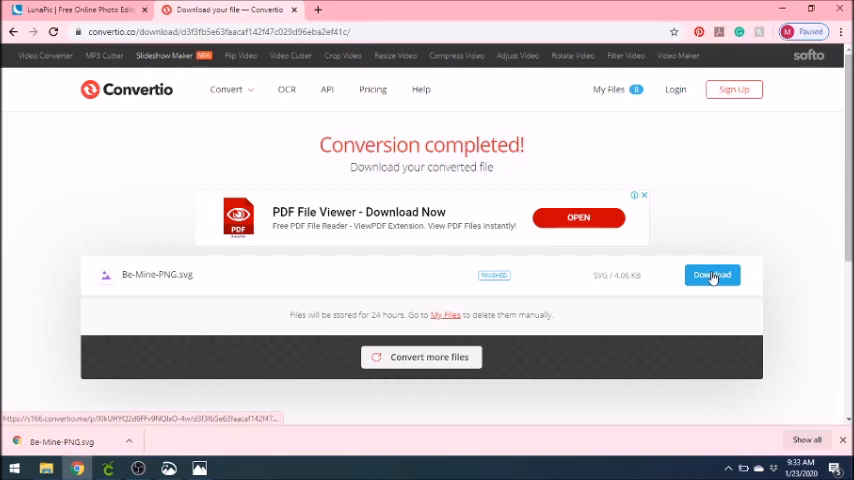
click(712, 274)
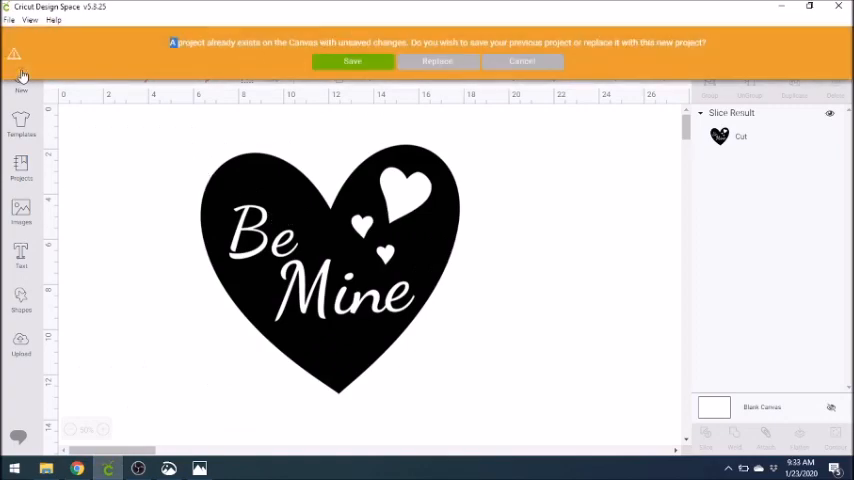
- Save the previous heart canvas as a private project named 'Be Mine', leaving a blank canvas
click(352, 62)
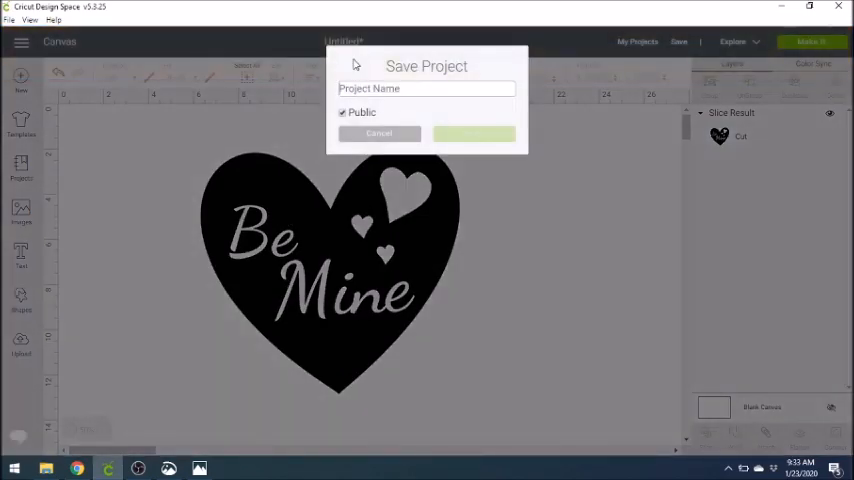
text(Be Mine)
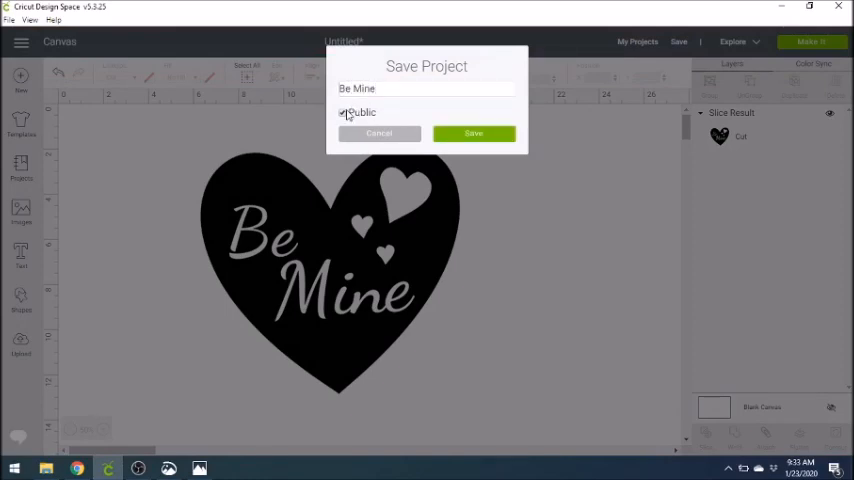
click(472, 132)
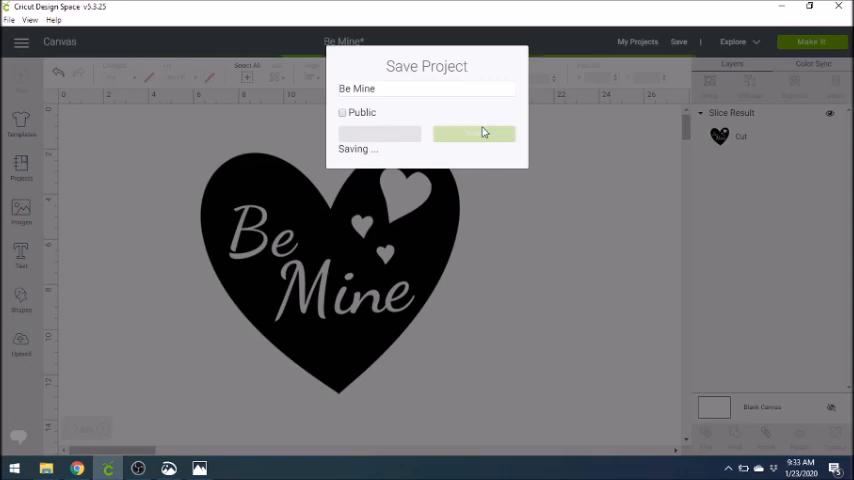
click(472, 132)
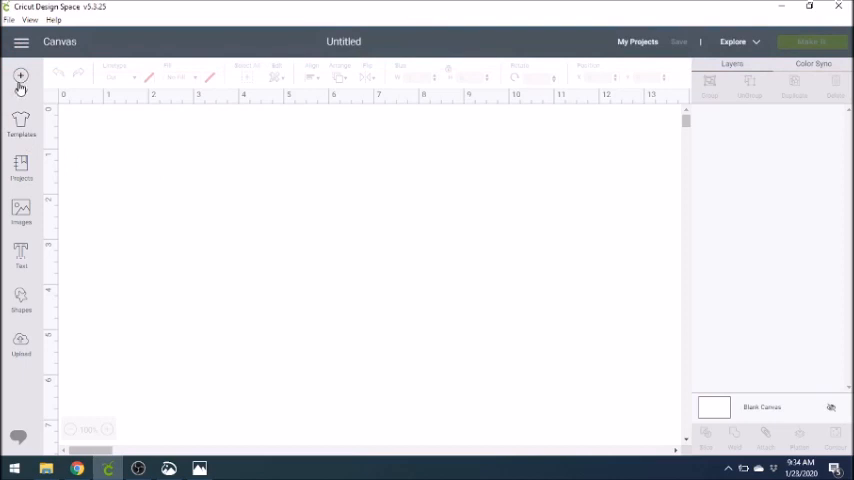
- Upload the Be Mine heart SVG file as a new vector image
click(20, 344)
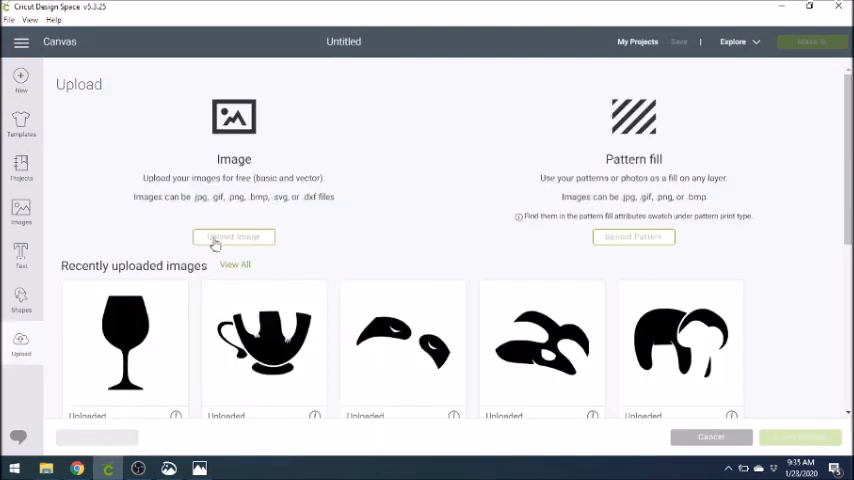
click(234, 236)
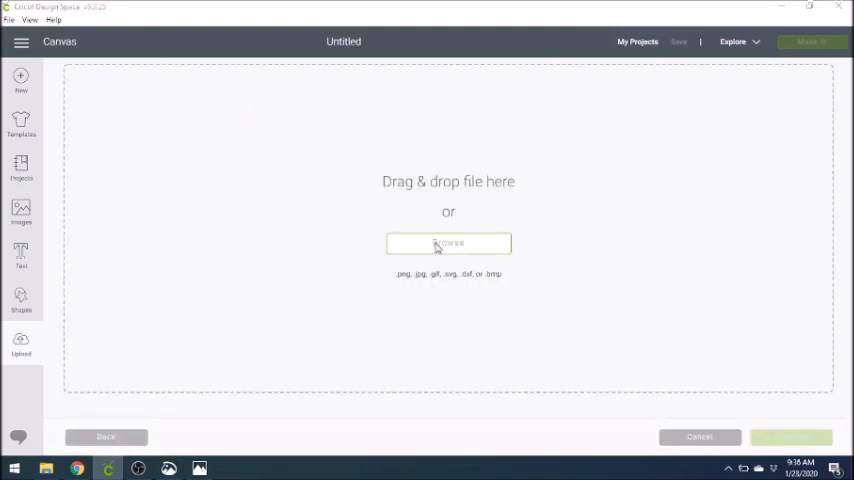
click(448, 244)
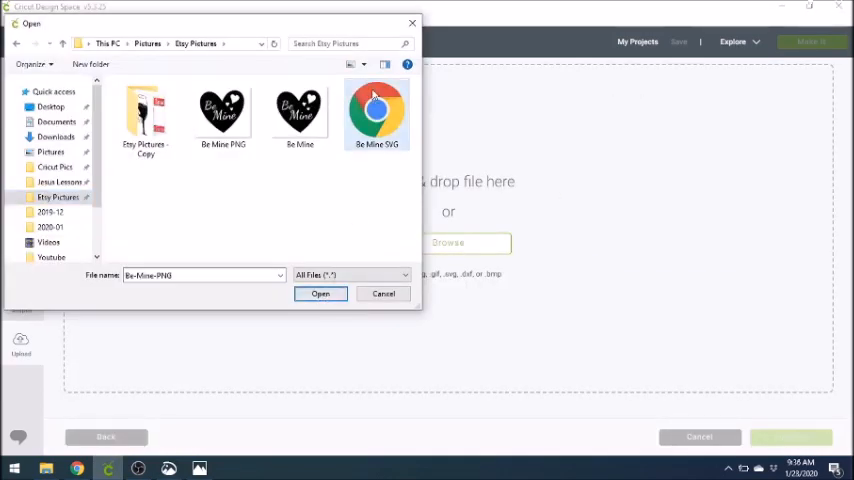
click(320, 292)
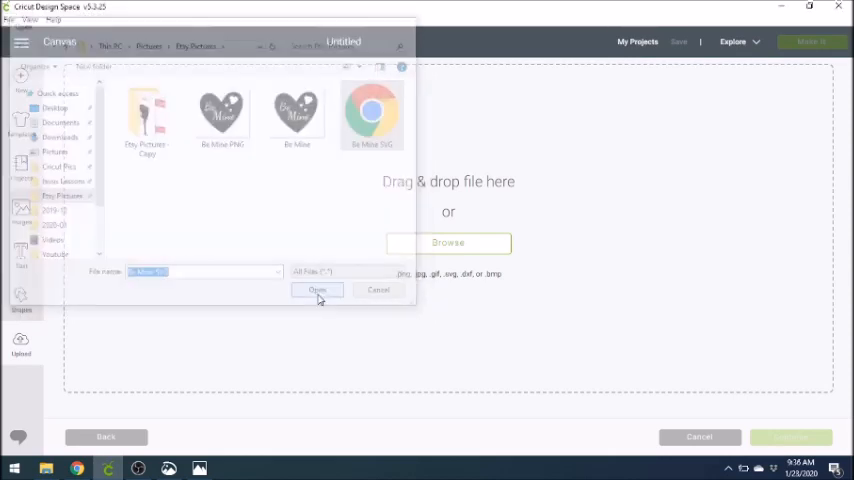
click(316, 290)
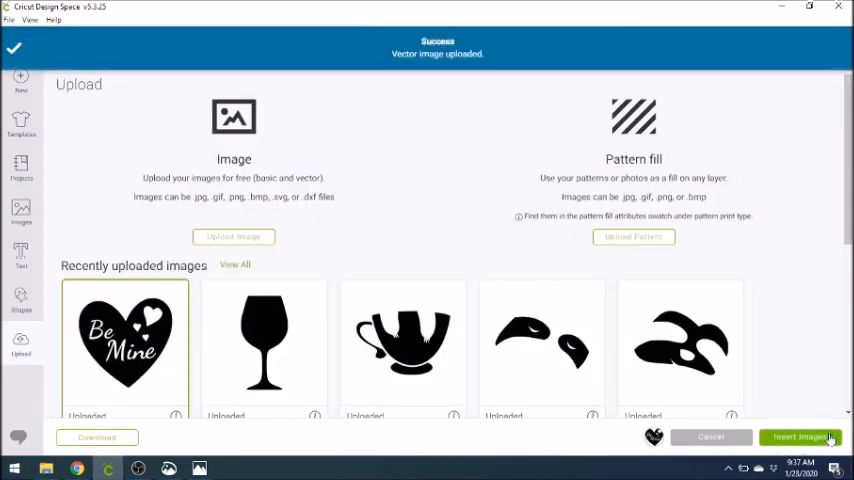
- Insert the uploaded Be Mine heart onto the canvas, select the whole design and preview it on the 12x12 mat
click(800, 436)
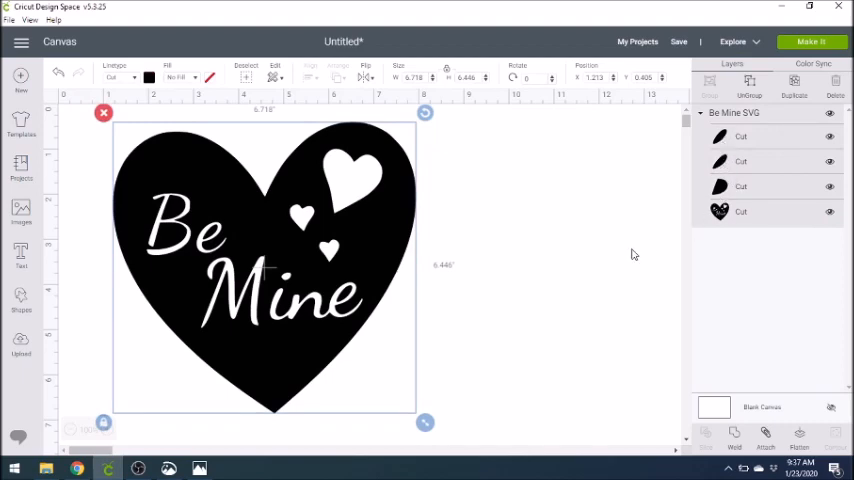
click(492, 300)
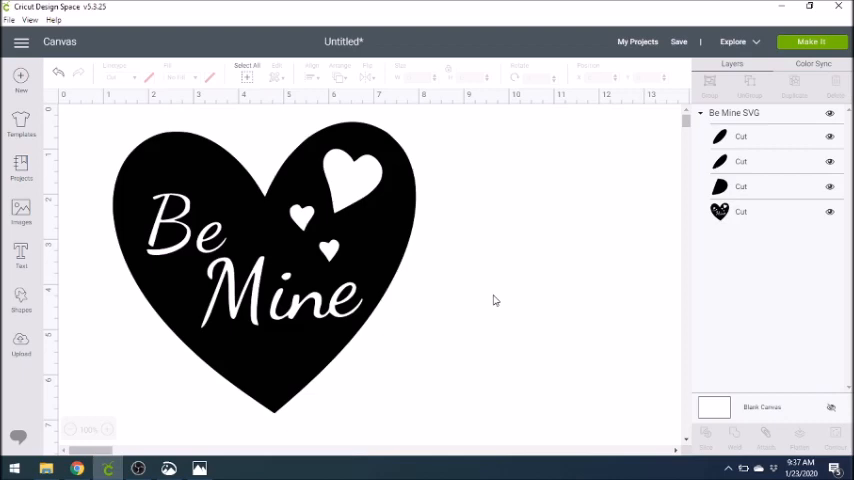
click(264, 270)
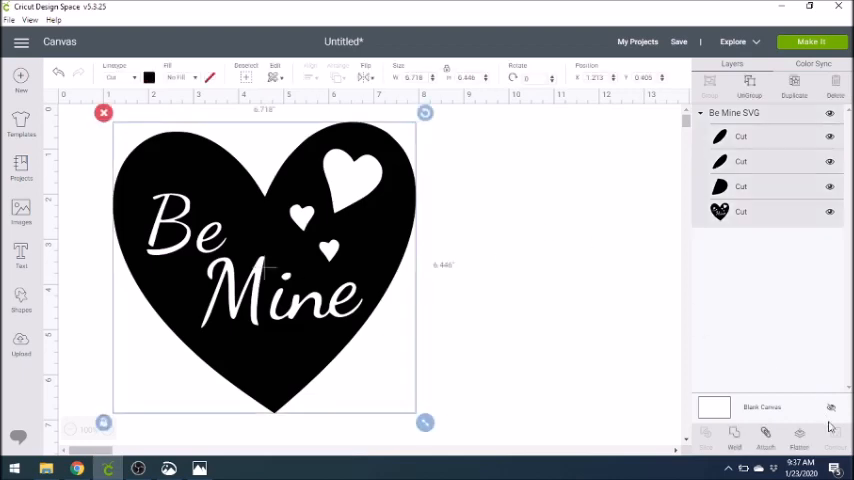
click(812, 40)
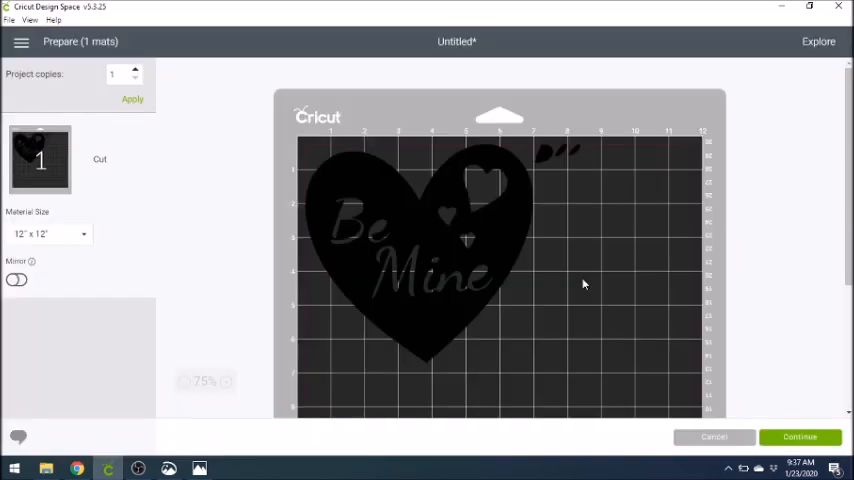
mouse_move(552, 156)
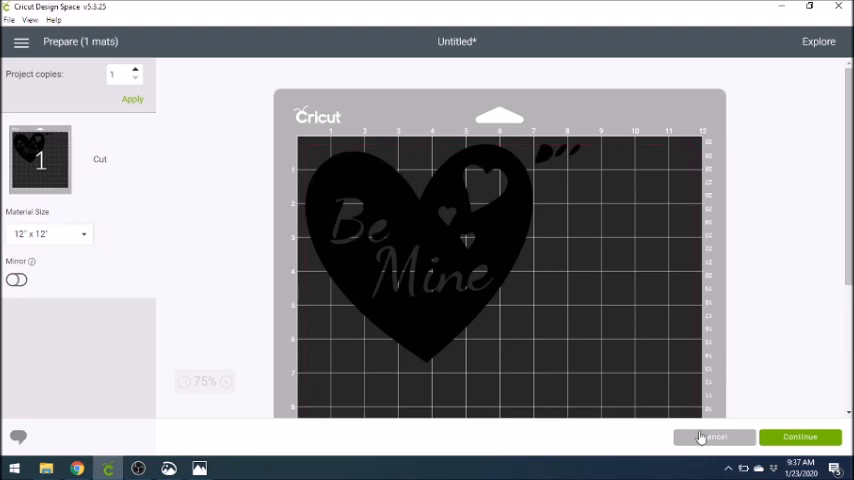
click(712, 436)
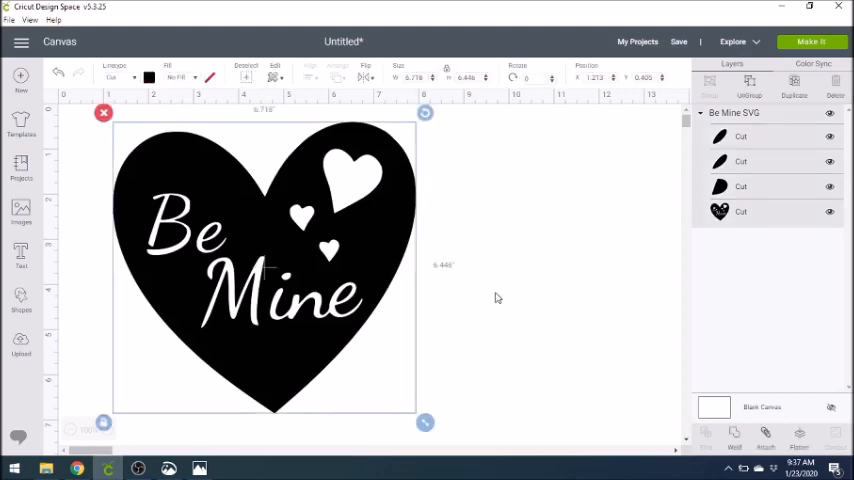
mouse_move(764, 440)
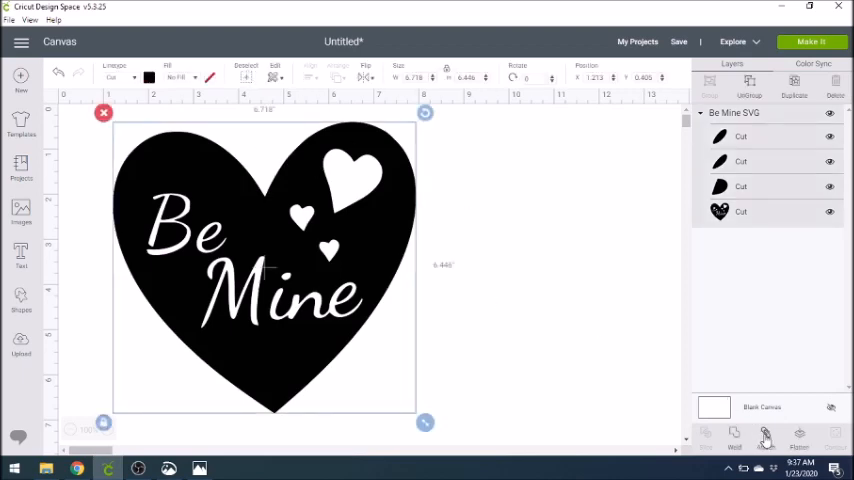
- Attach the heart's four cut layers and preview the design as one cut on the mat
click(764, 440)
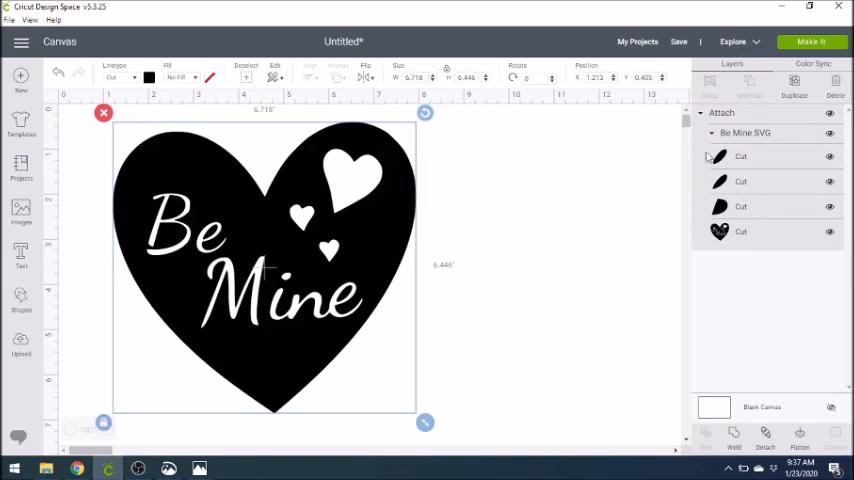
click(812, 40)
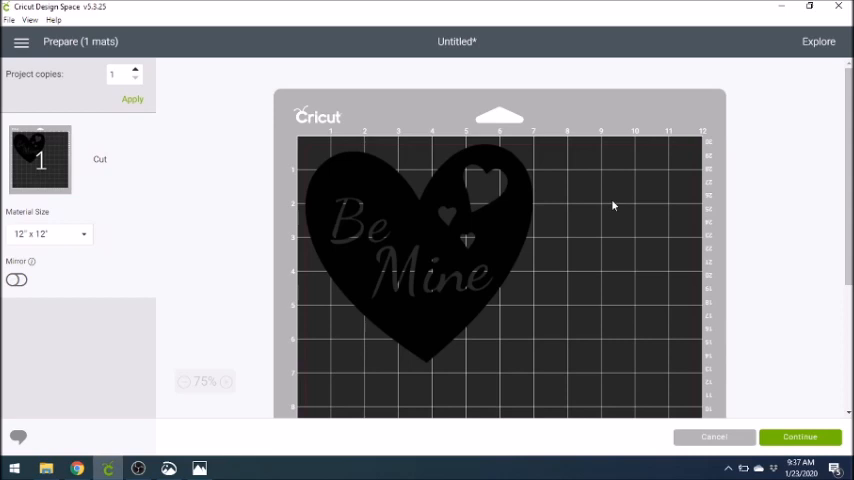
mouse_move(632, 256)
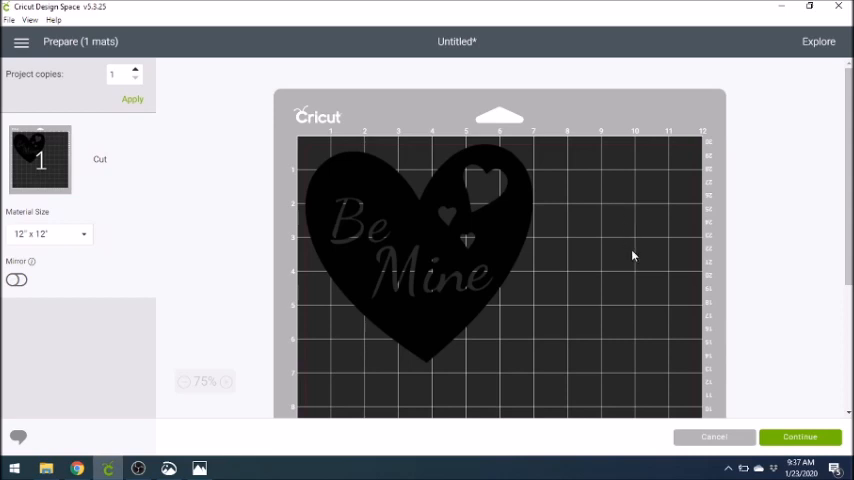
mouse_move(620, 344)
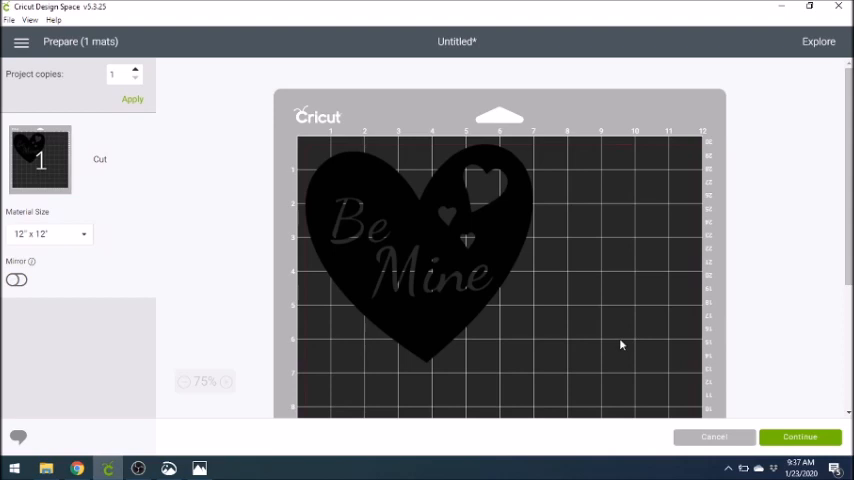